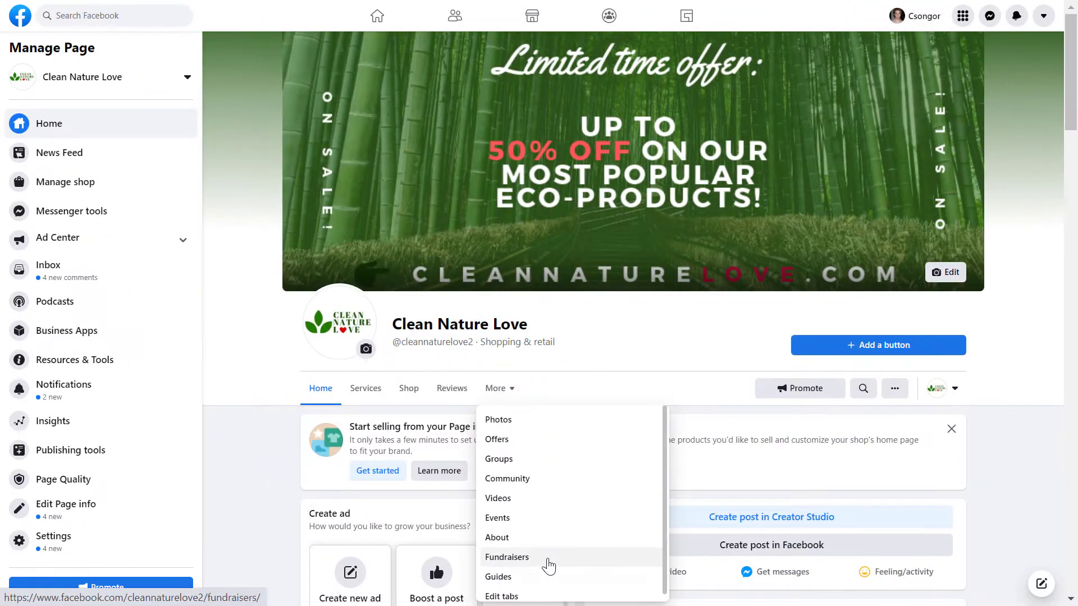
# Step: Reach the Templates and Tabs settings via More > Edit tabs on the page
pyautogui.click(503, 596)
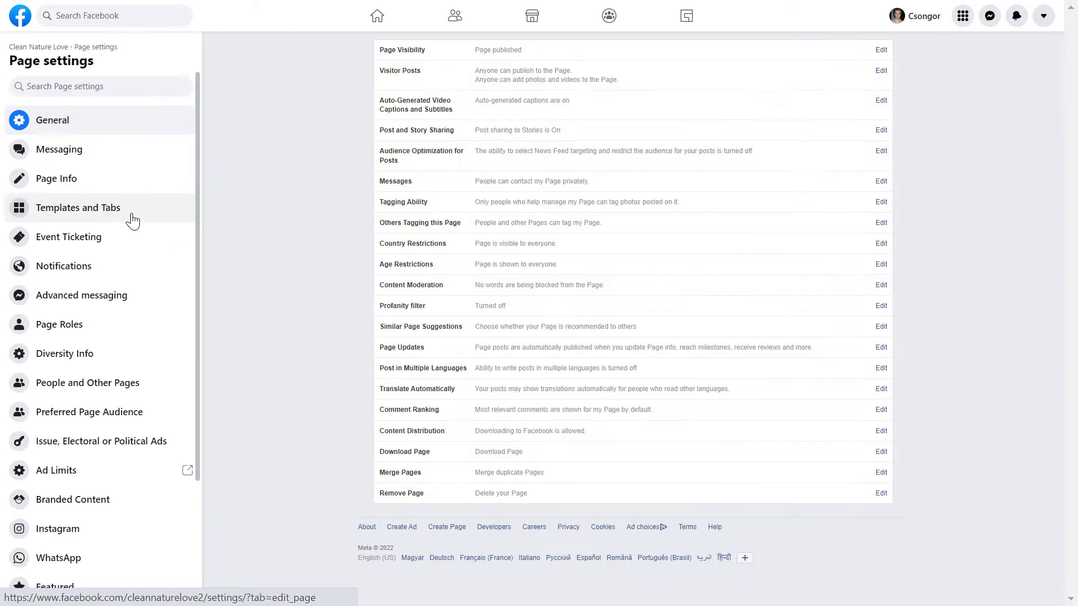
pyautogui.click(78, 207)
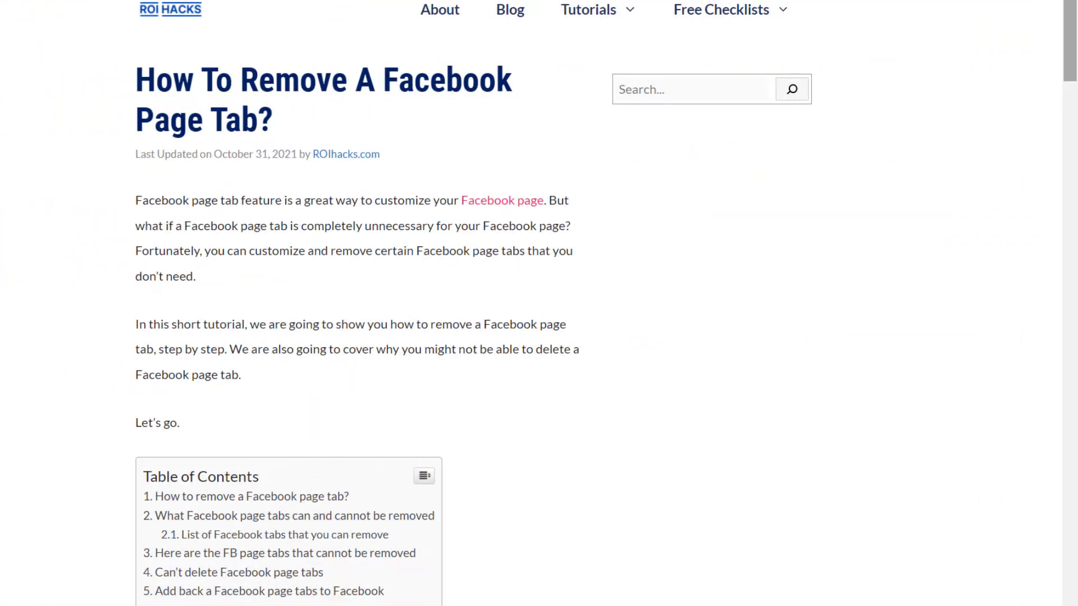
pyautogui.scroll(-3)
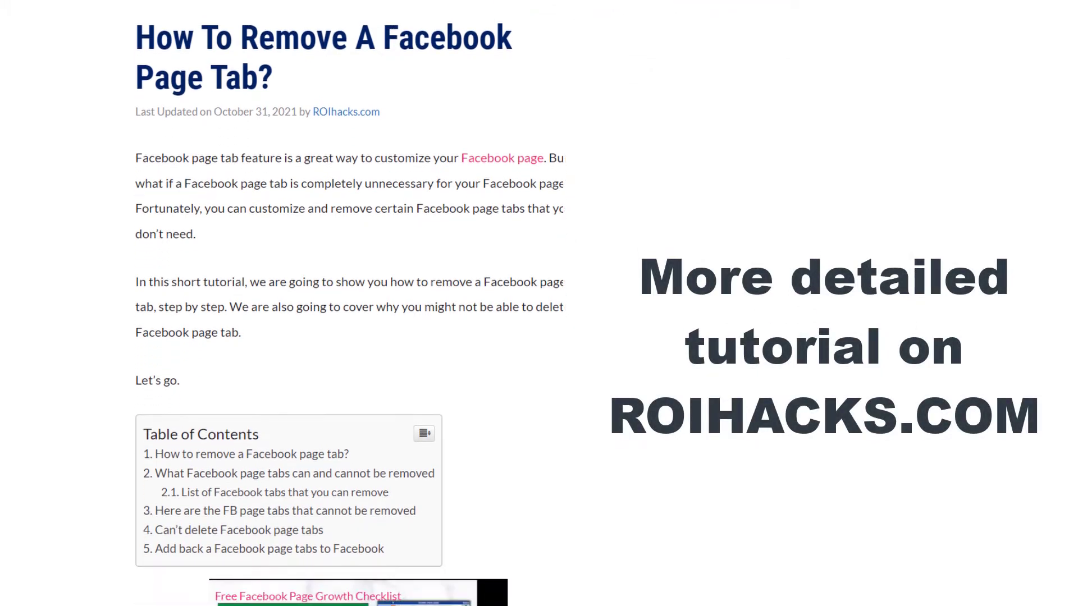
pyautogui.scroll(-3)
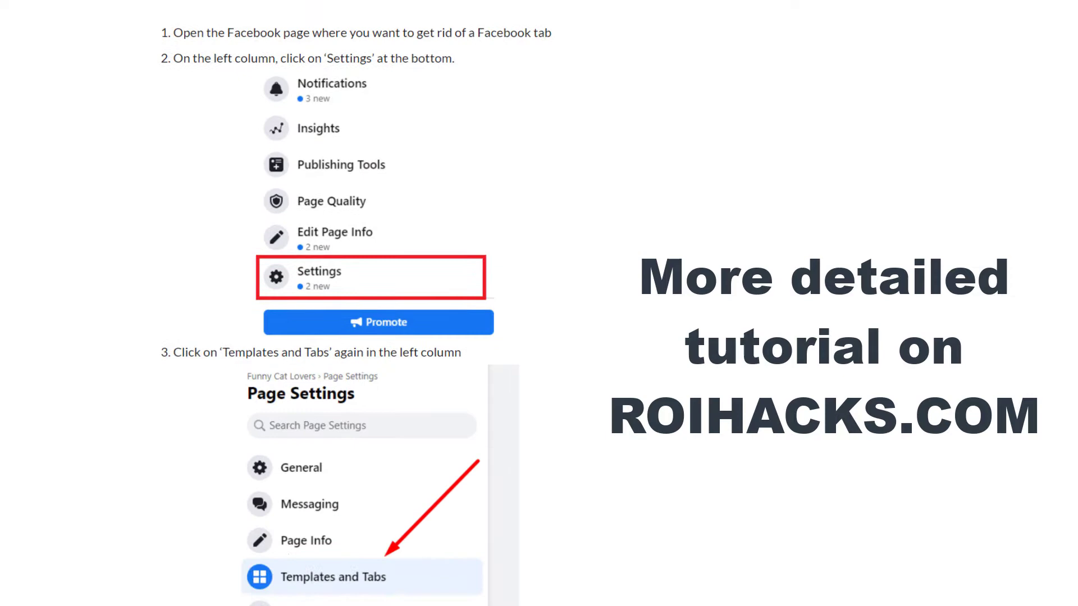
pyautogui.scroll(-3)
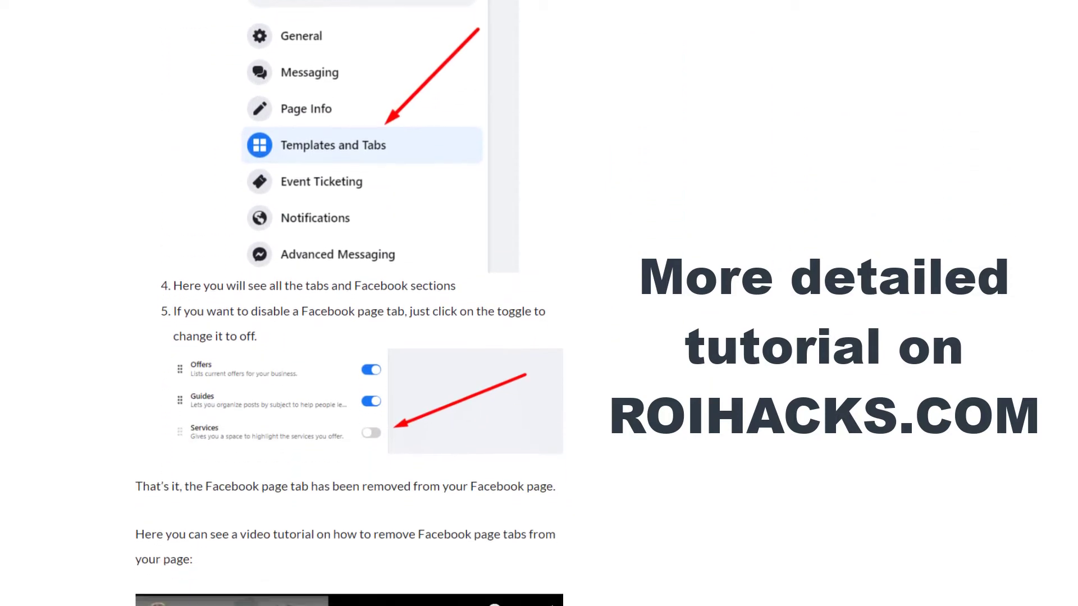
pyautogui.scroll(-3)
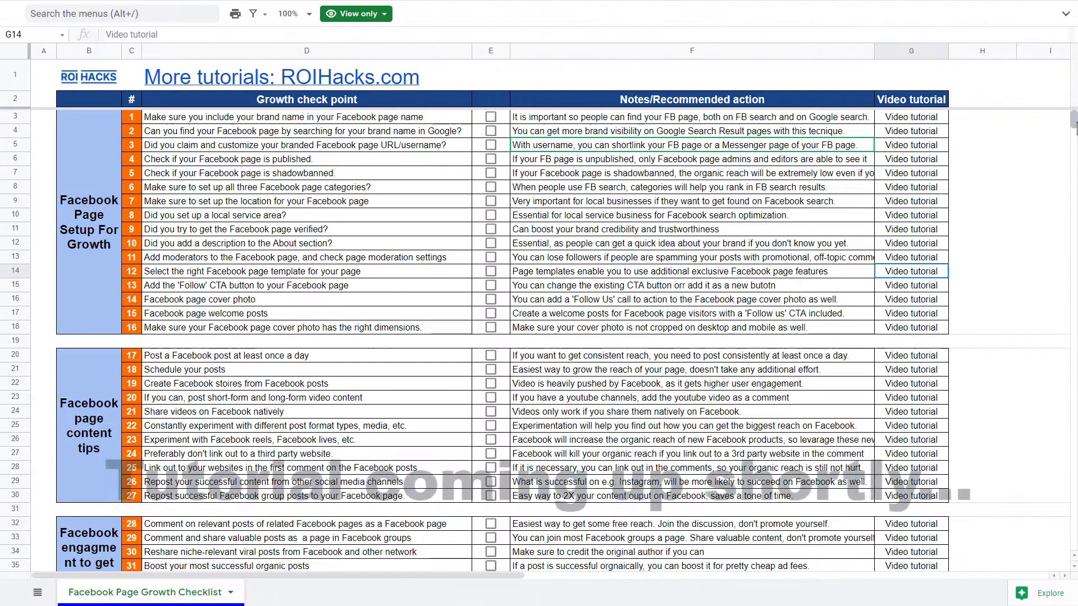
pyautogui.scroll(-3)
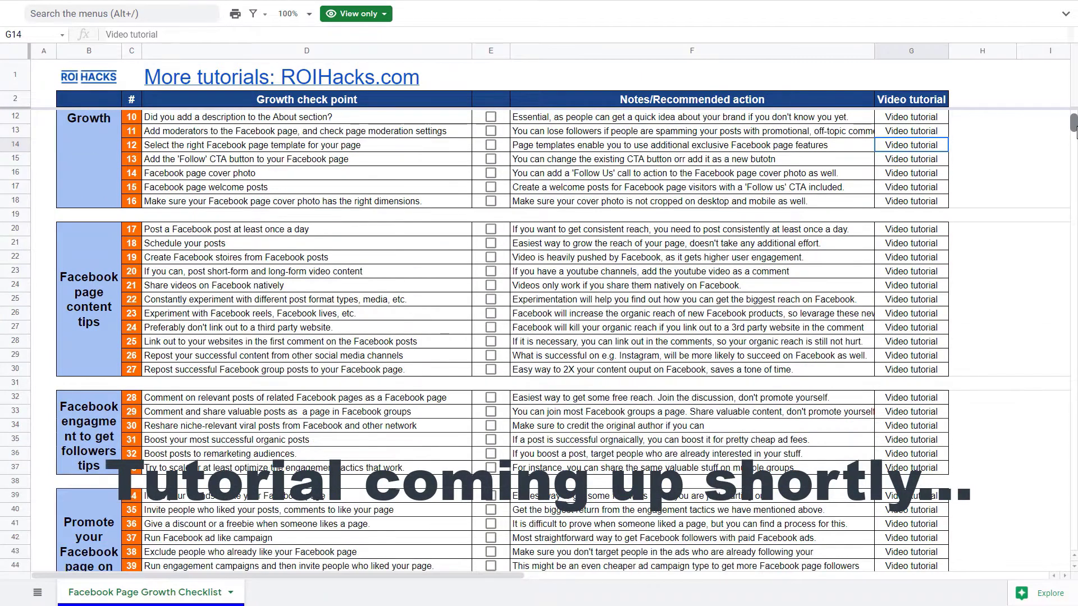
pyautogui.scroll(-3)
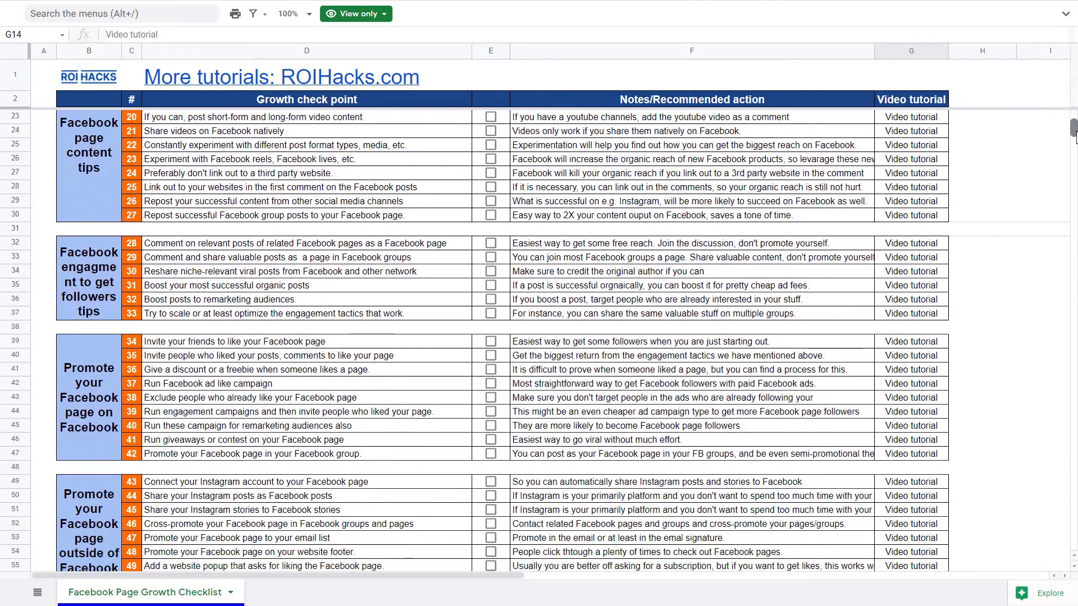
pyautogui.scroll(-3)
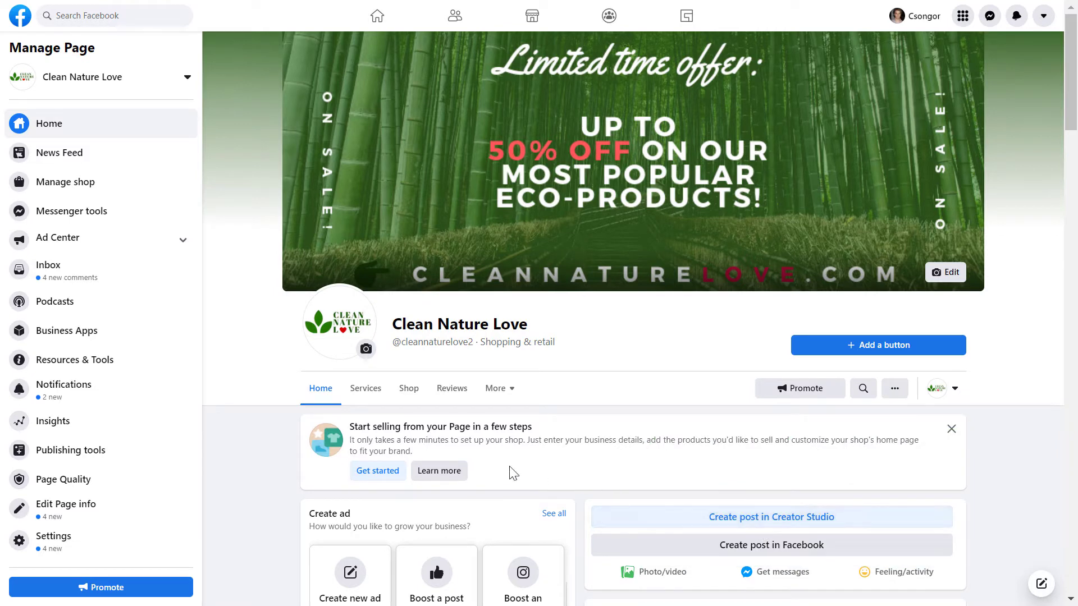
pyautogui.moveTo(537, 397)
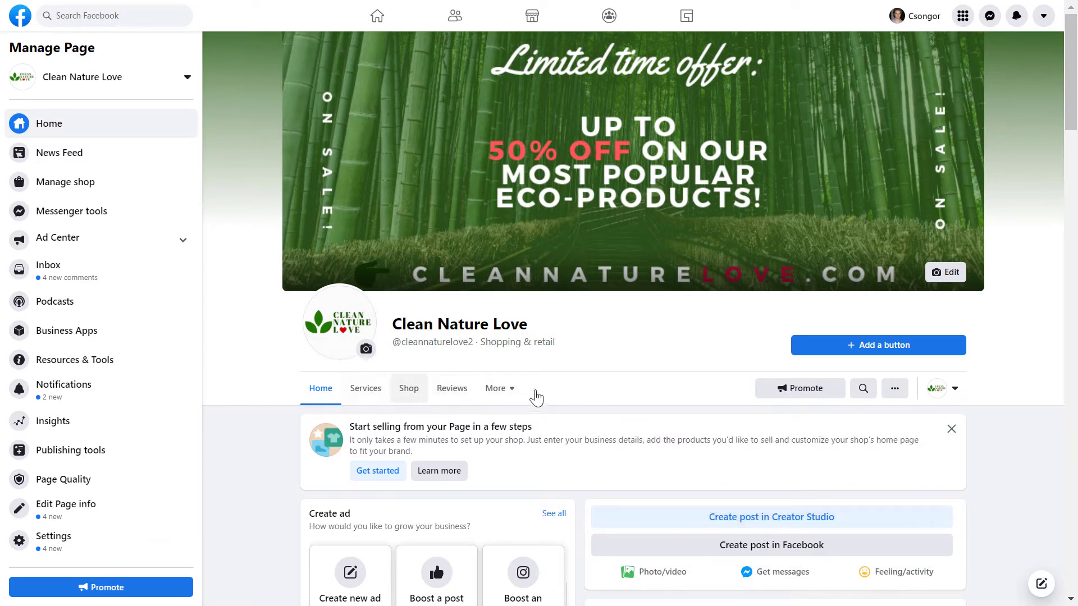
# Step: Expand the More tab list showing Photos, Offers, Groups and Edit tabs
pyautogui.click(495, 387)
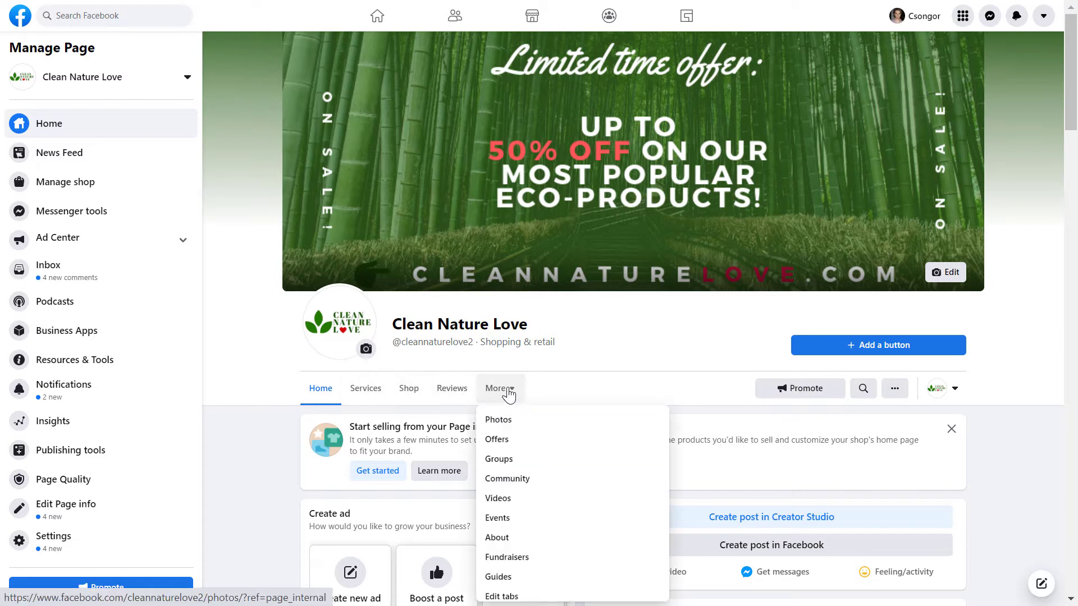
pyautogui.moveTo(506, 557)
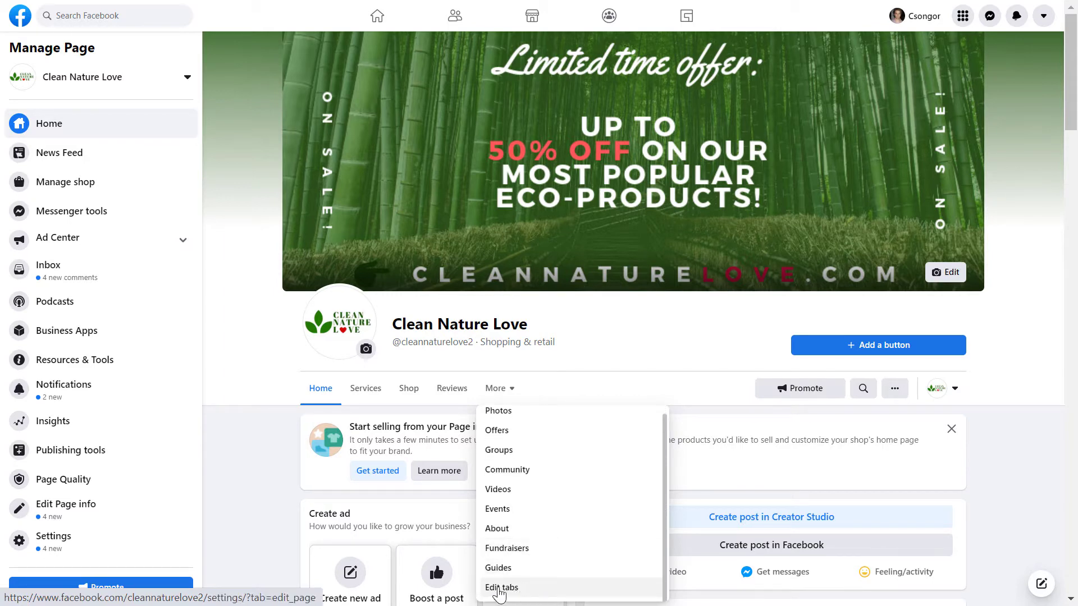
pyautogui.moveTo(169, 560)
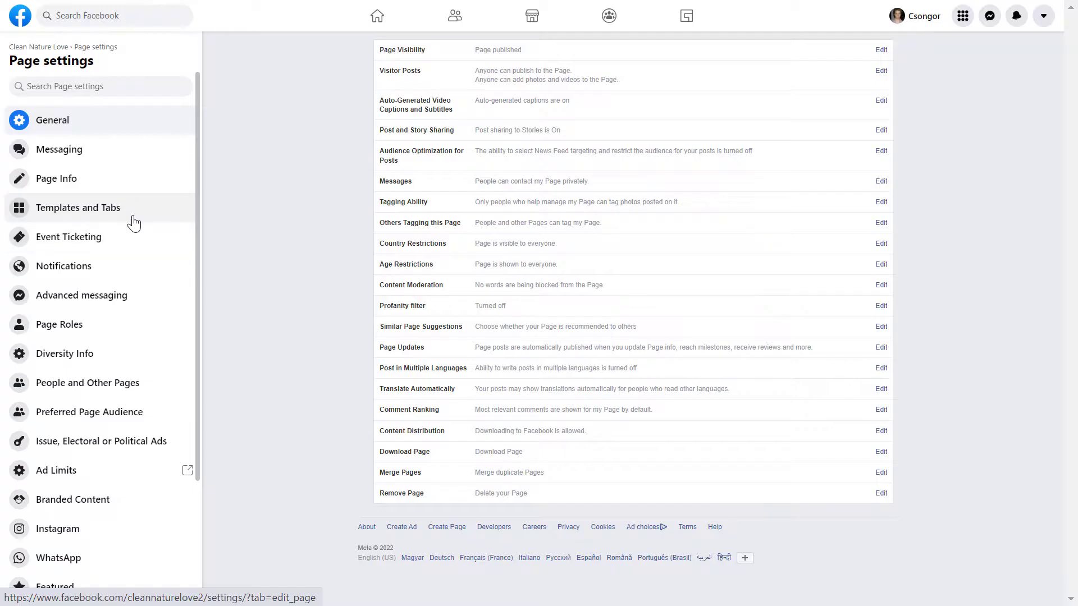
# Step: In Templates and Tabs, switch the Services tab toggle off for Clean Nature Love
pyautogui.click(78, 207)
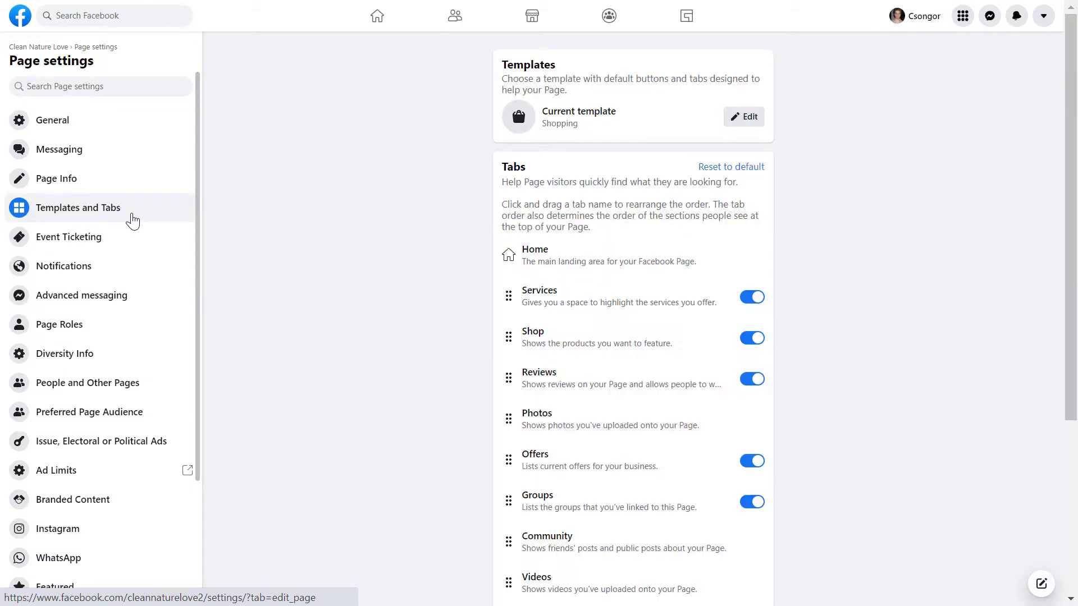
pyautogui.scroll(-3)
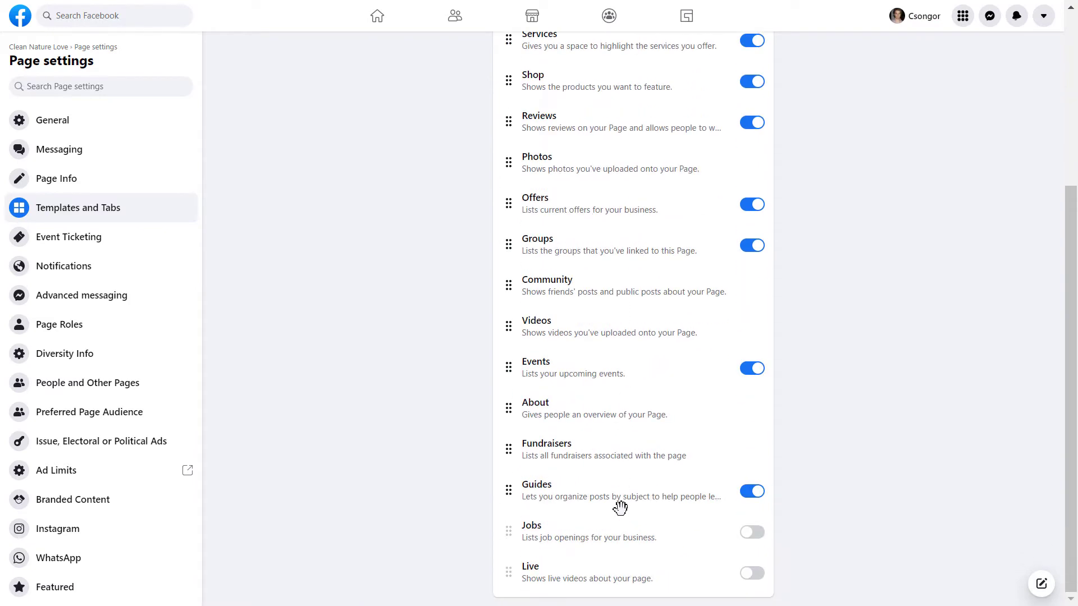
pyautogui.moveTo(636, 500)
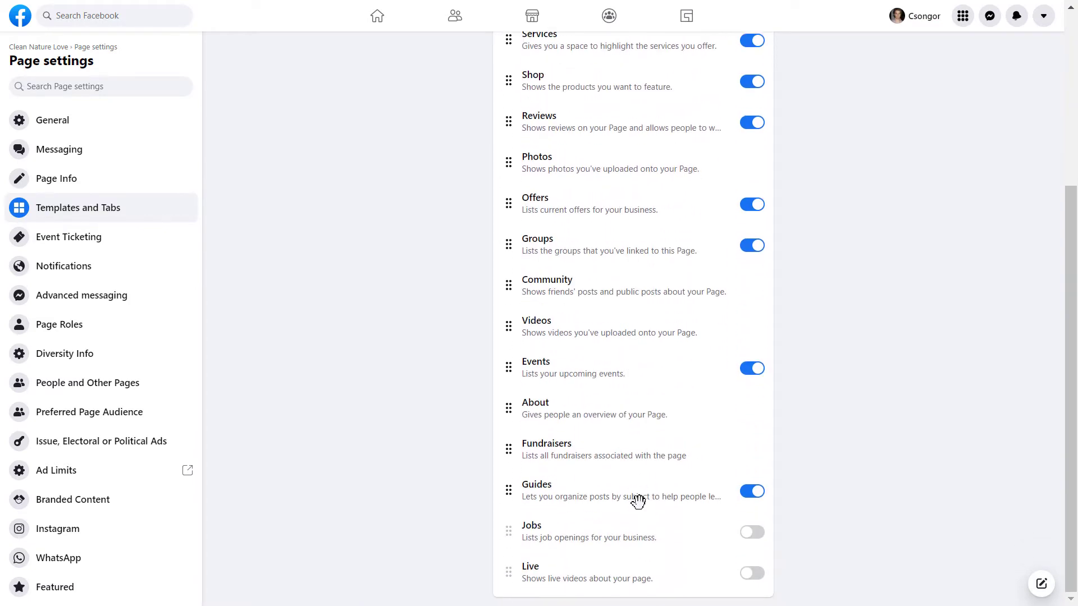
pyautogui.moveTo(610, 467)
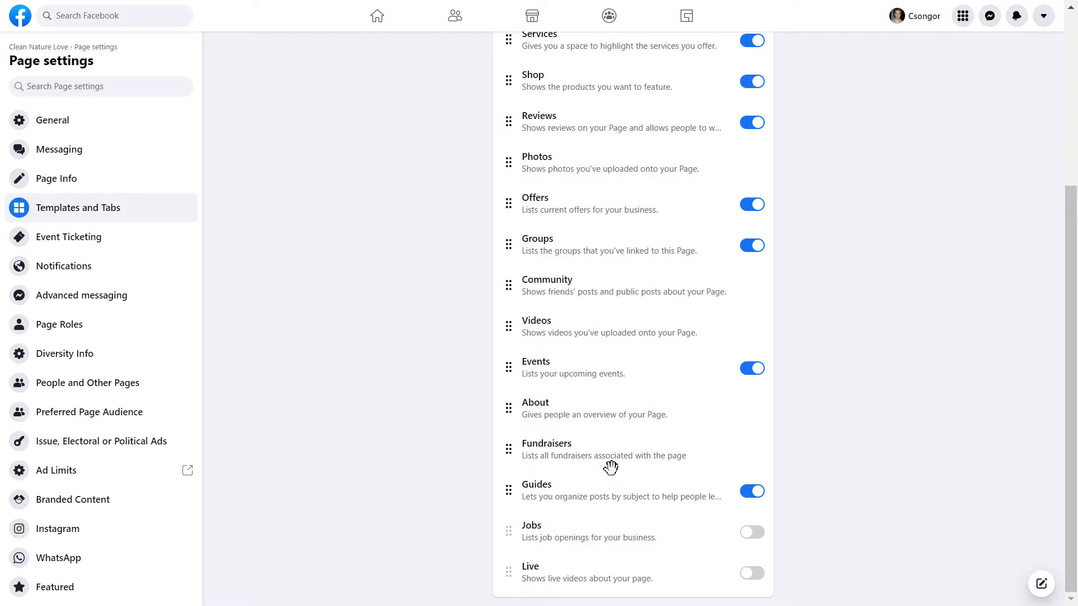
pyautogui.scroll(3)
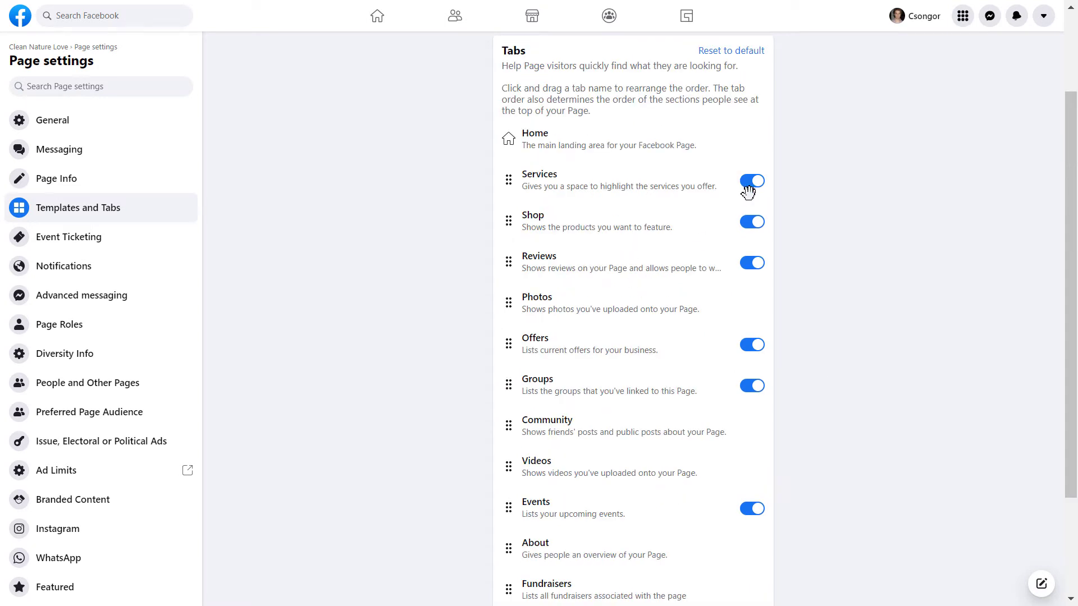
pyautogui.moveTo(646, 303)
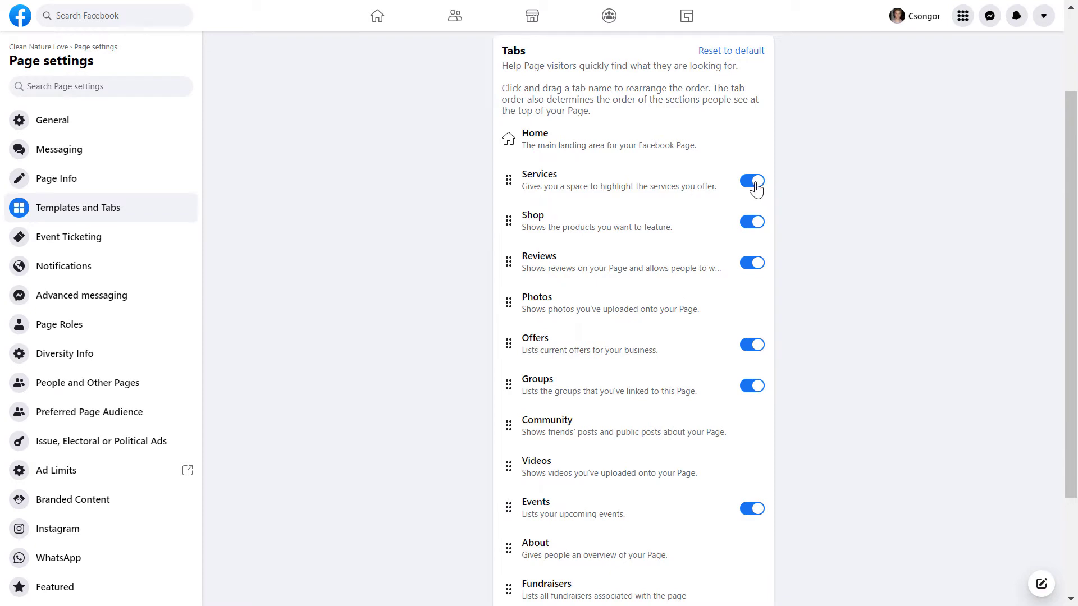
pyautogui.click(751, 181)
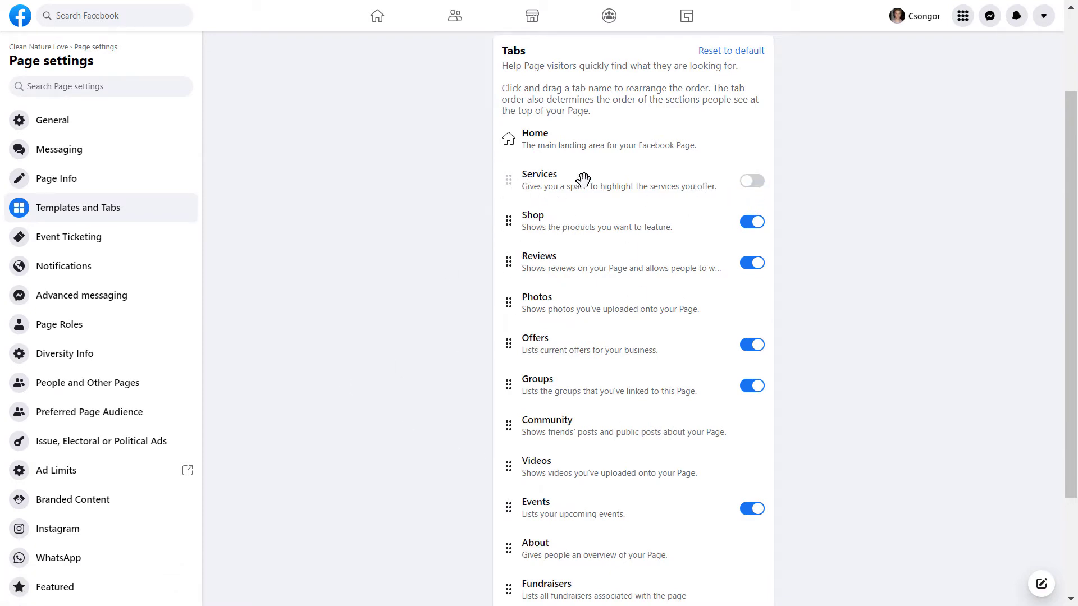
pyautogui.moveTo(542, 421)
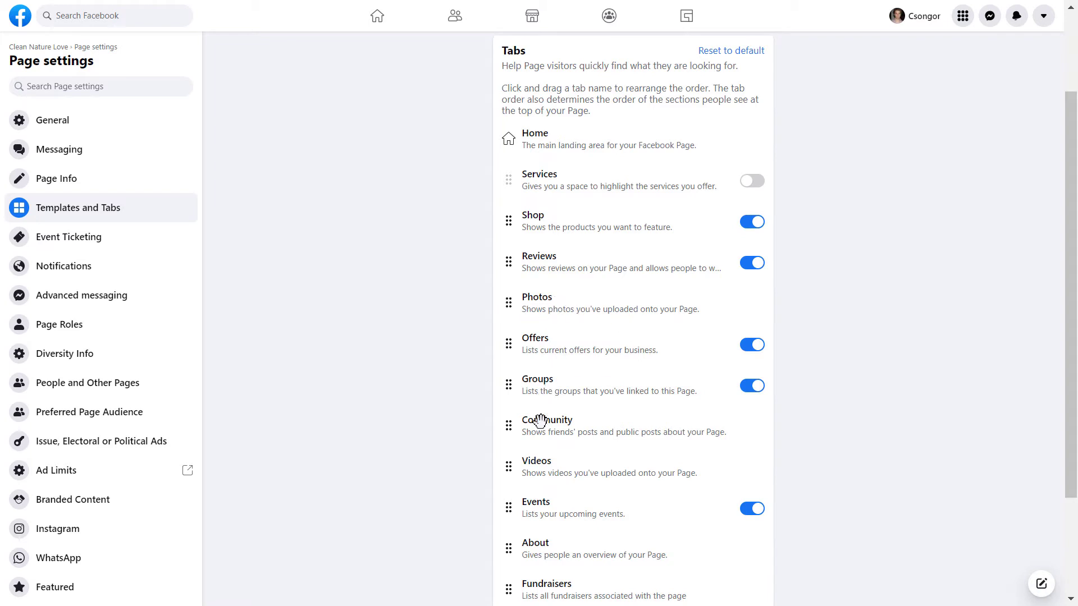
pyautogui.moveTo(561, 306)
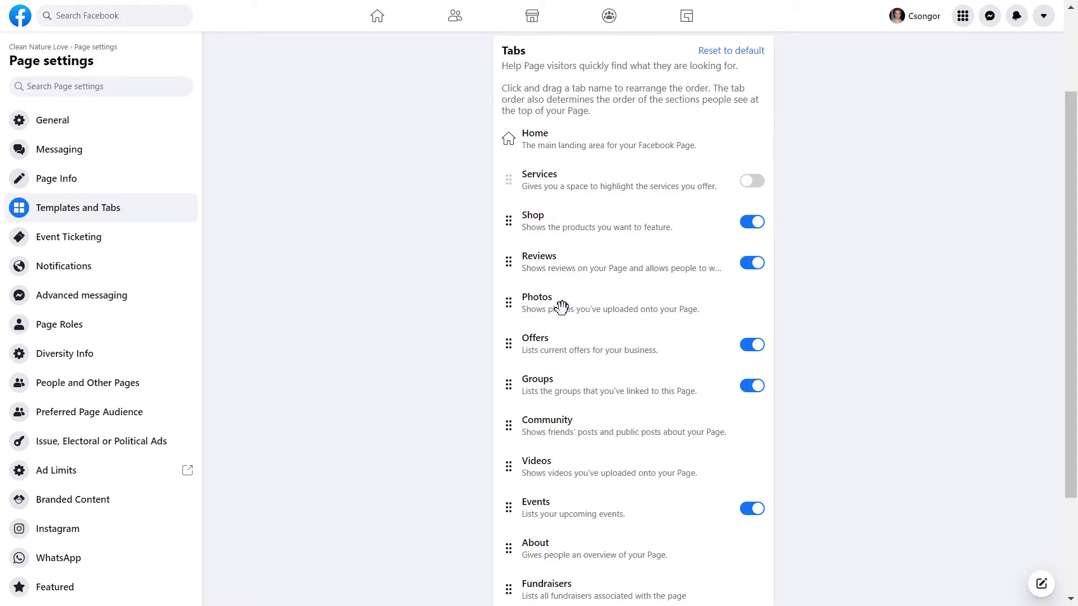
pyautogui.moveTo(622, 312)
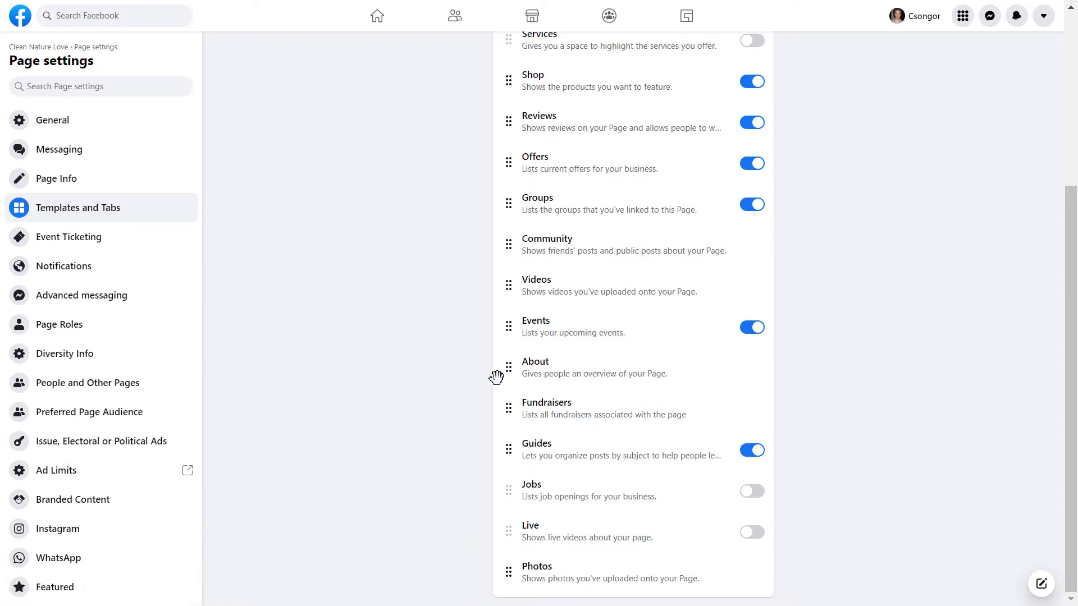
pyautogui.moveTo(704, 225)
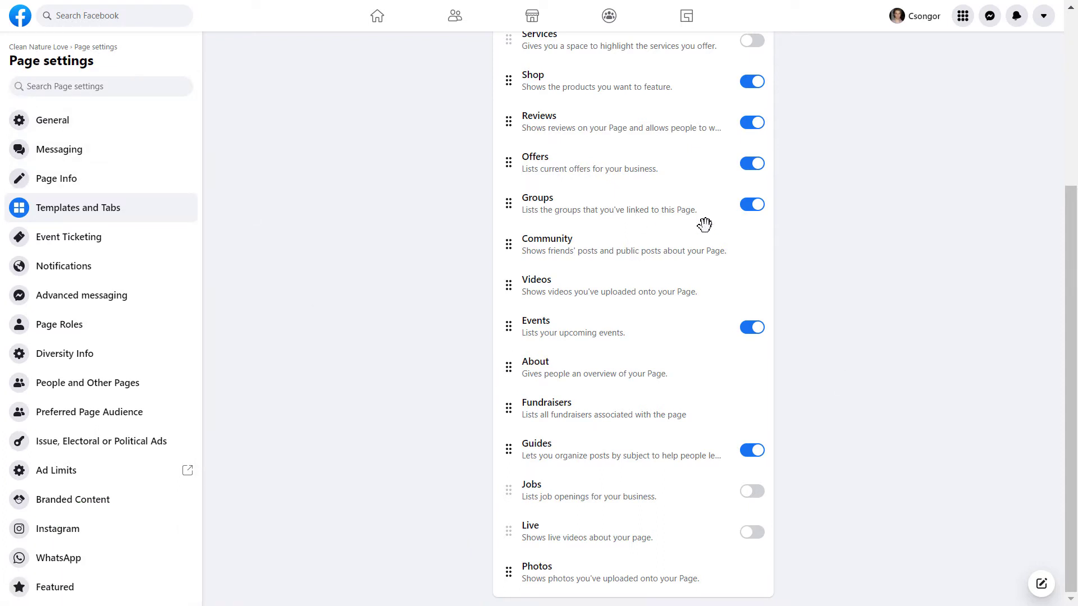
pyautogui.moveTo(646, 247)
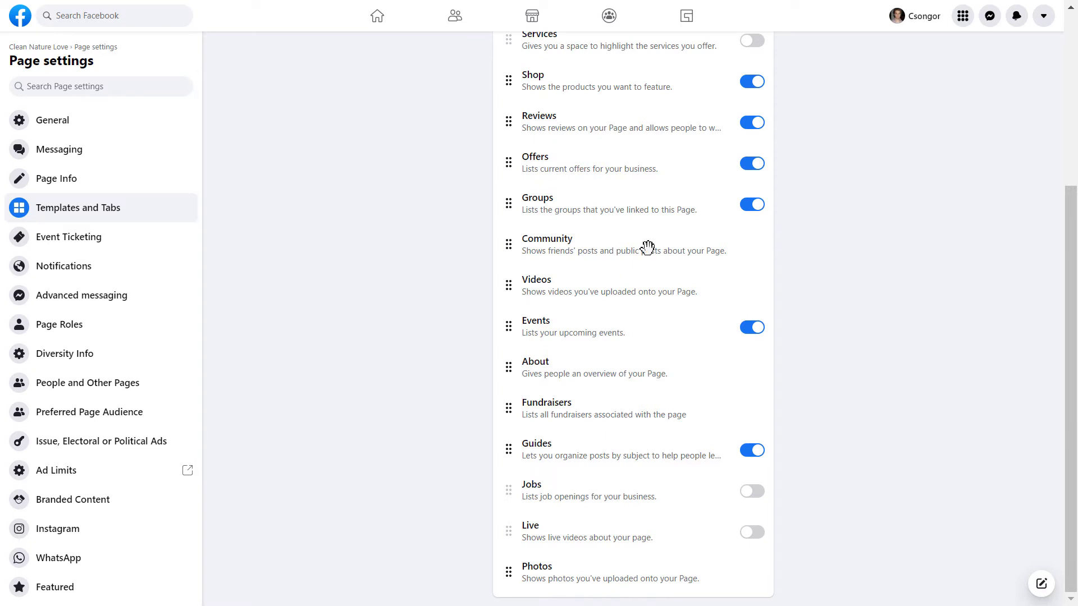
pyautogui.moveTo(136, 193)
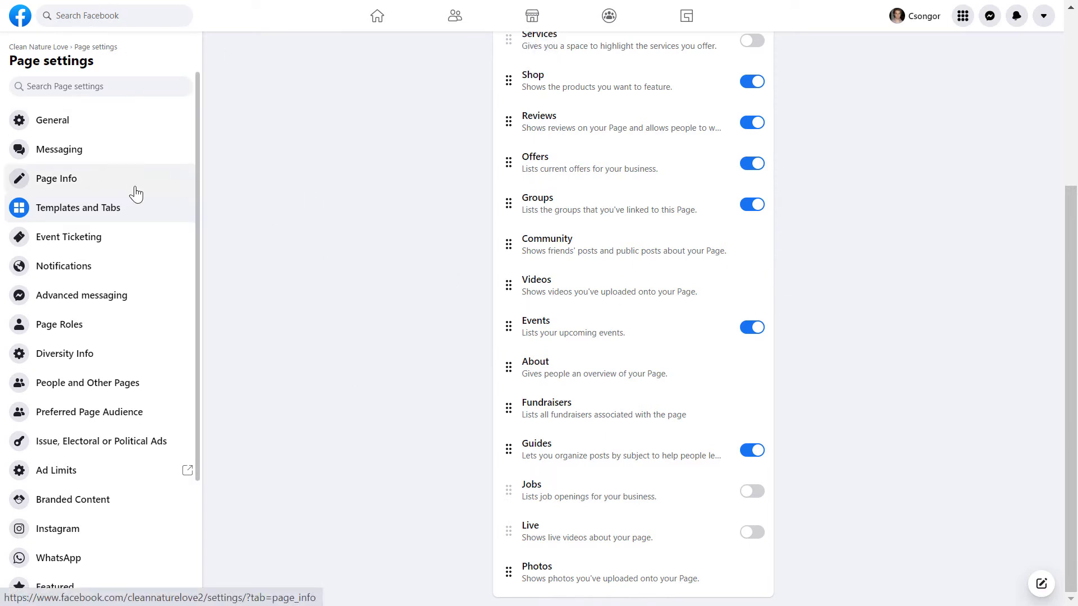
pyautogui.moveTo(440, 376)
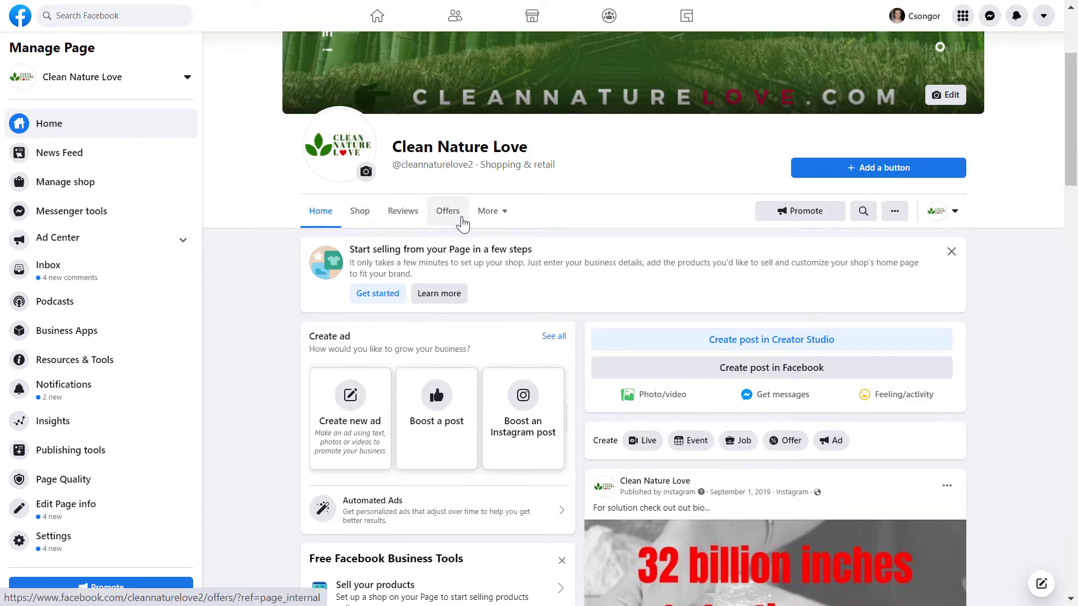
pyautogui.moveTo(490, 211)
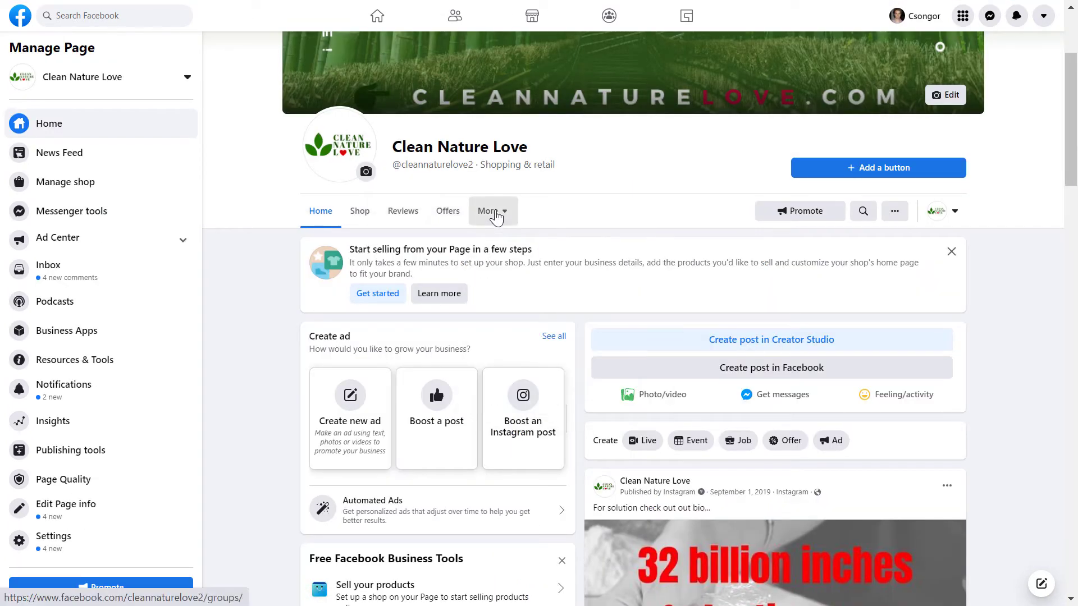
# Step: Review the More tab list, confirming Services is gone and Photos is last, then dismiss it
pyautogui.click(489, 211)
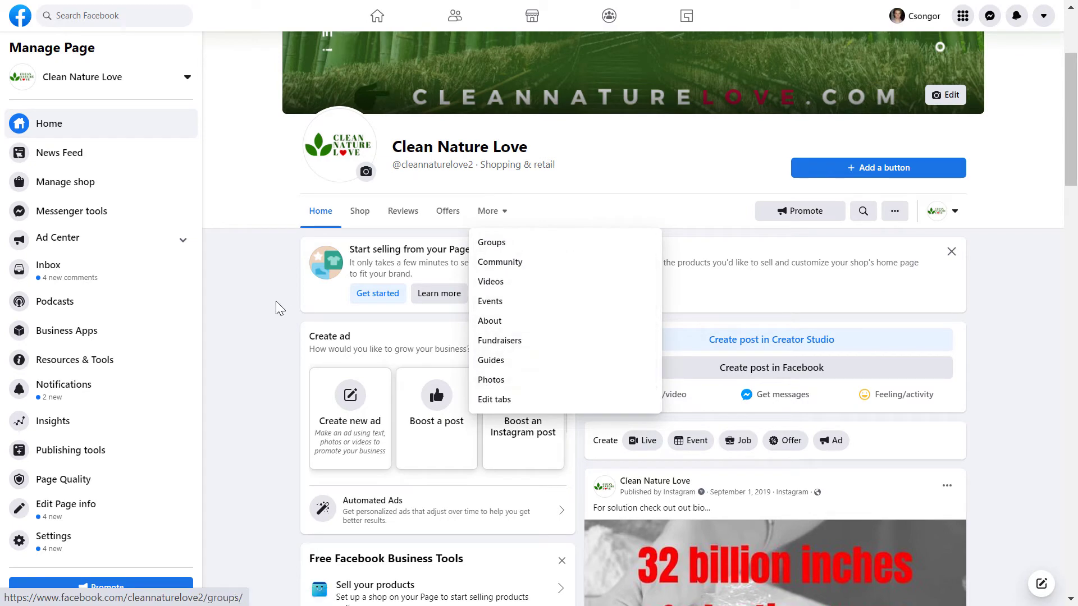
pyautogui.click(493, 211)
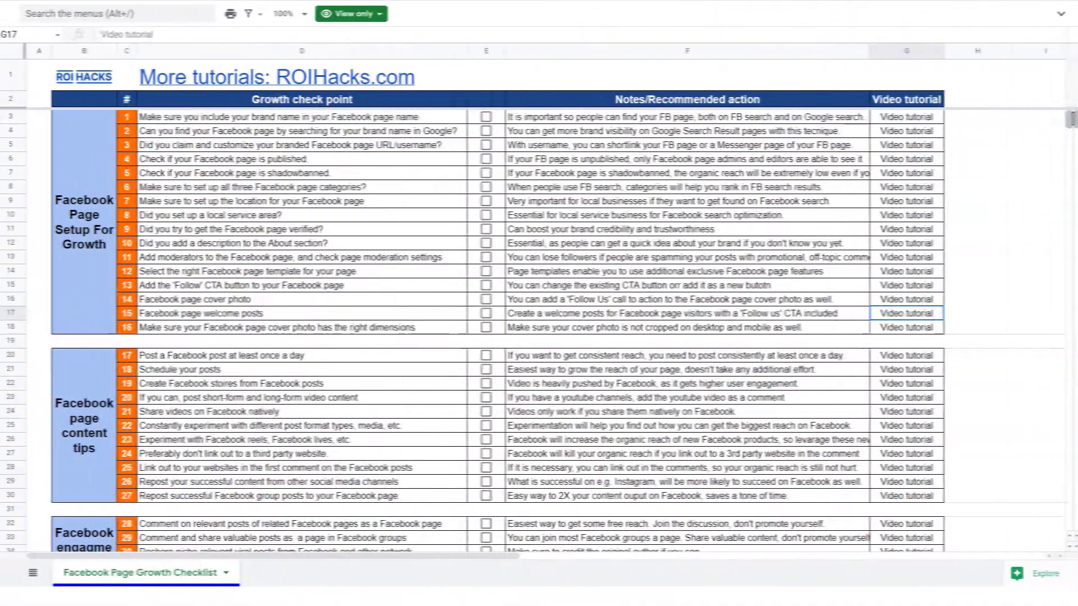
# Step: Scroll down through the checklist's sections and follower-growth tips
pyautogui.scroll(-3)
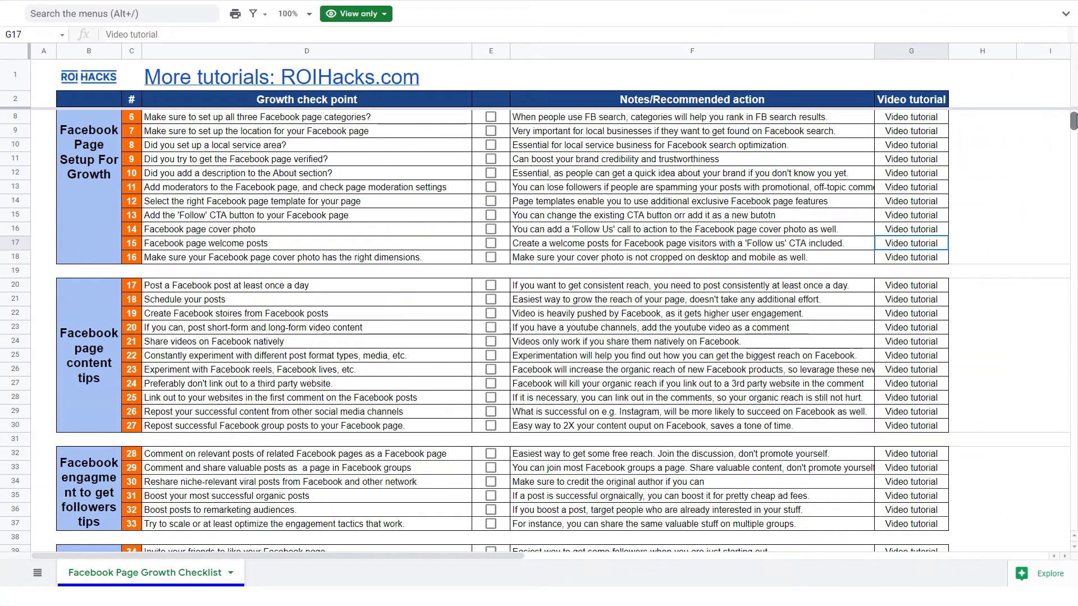
pyautogui.scroll(-3)
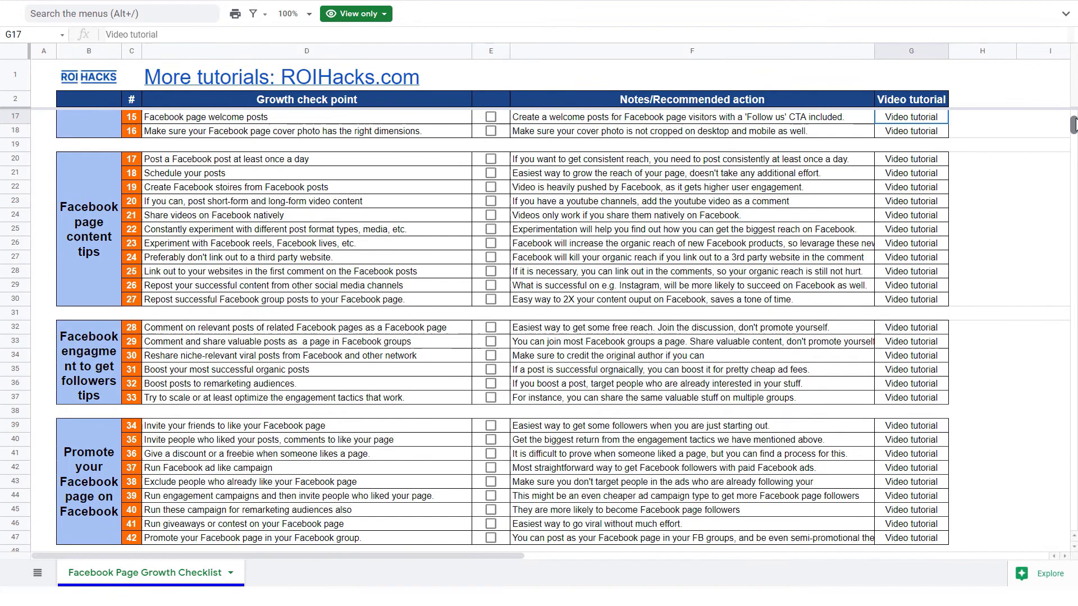
pyautogui.scroll(-3)
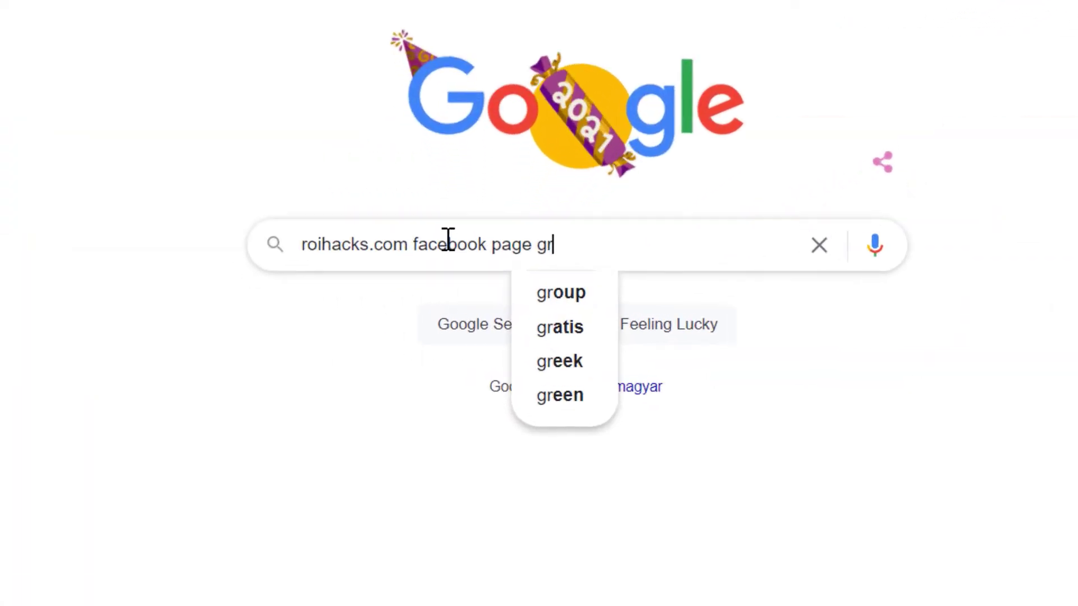
# Step: Continue the query to read 'roihacks.com facebook page growth checklist sprea'
pyautogui.write('owth checklist sprea')
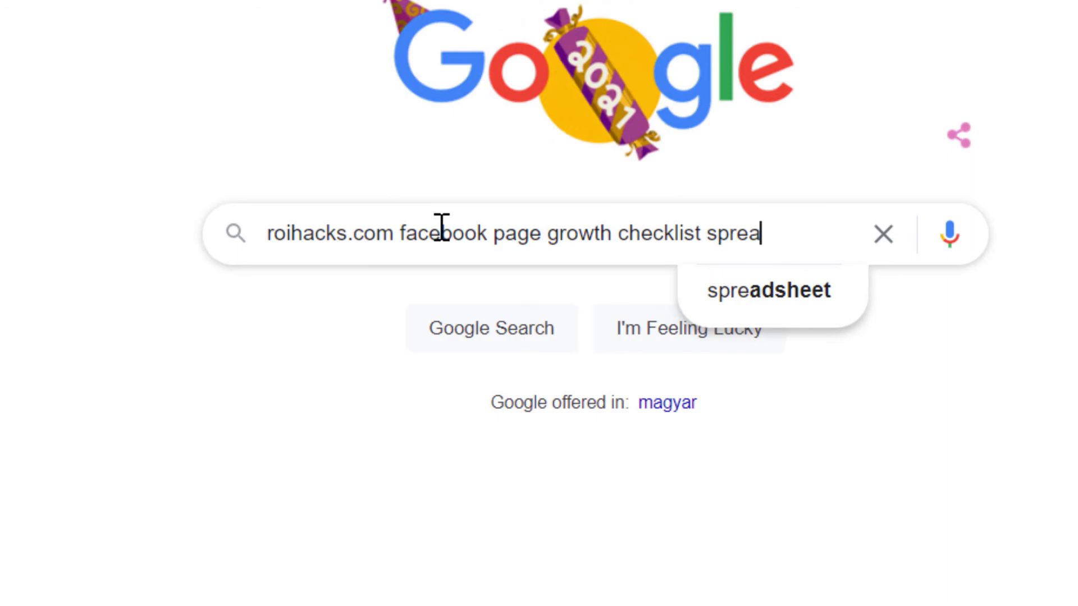